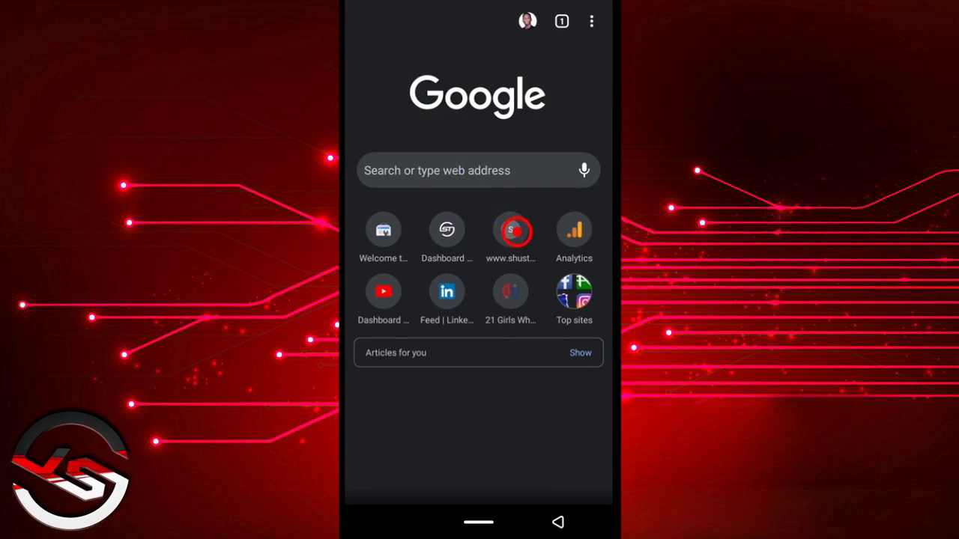
# Open the shustechs.com tile while offline, reaching Chrome's No internet page with the notify-when-ready option
pyautogui.click(511, 229)
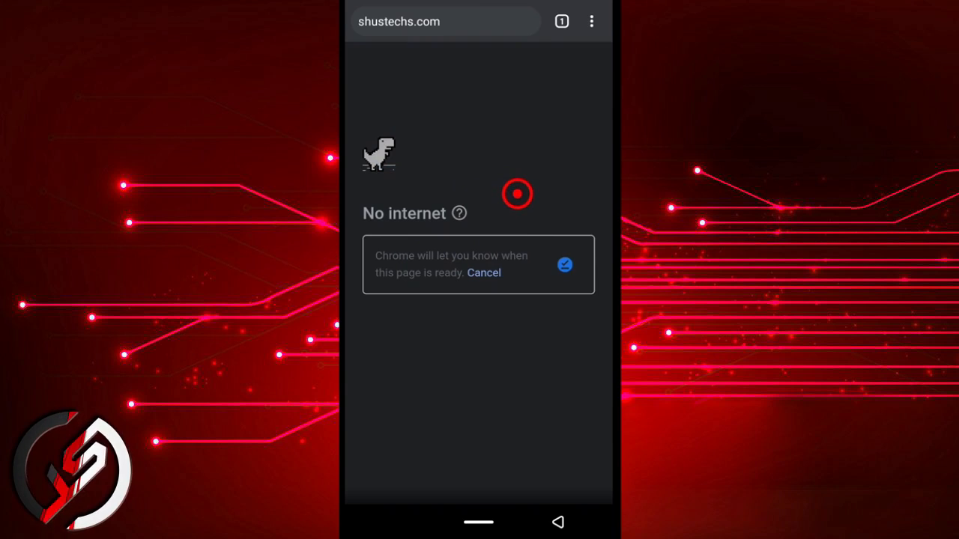
pyautogui.moveTo(517, 195); pyautogui.dragTo(408, 316)
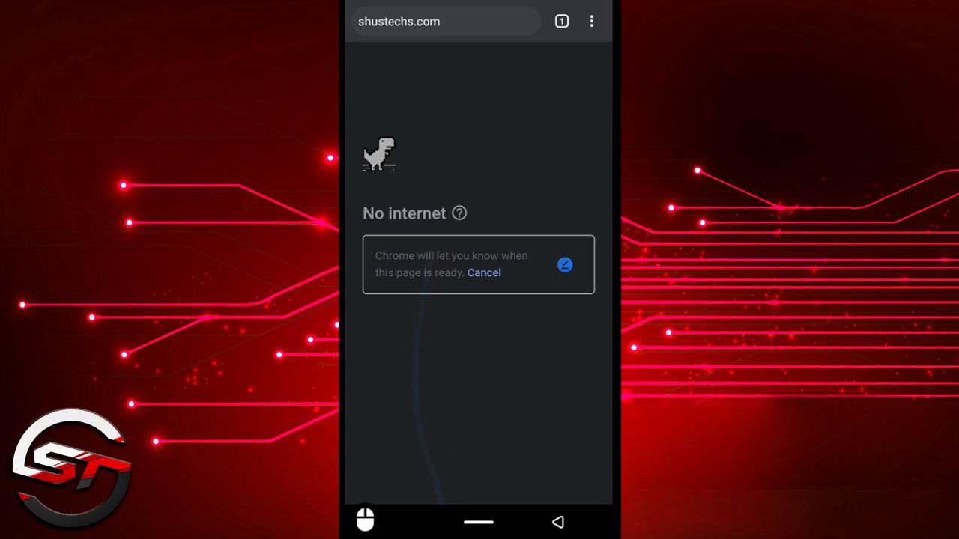
# From the home screen, turn on Mobile data in the quick settings shade
pyautogui.click(480, 522)
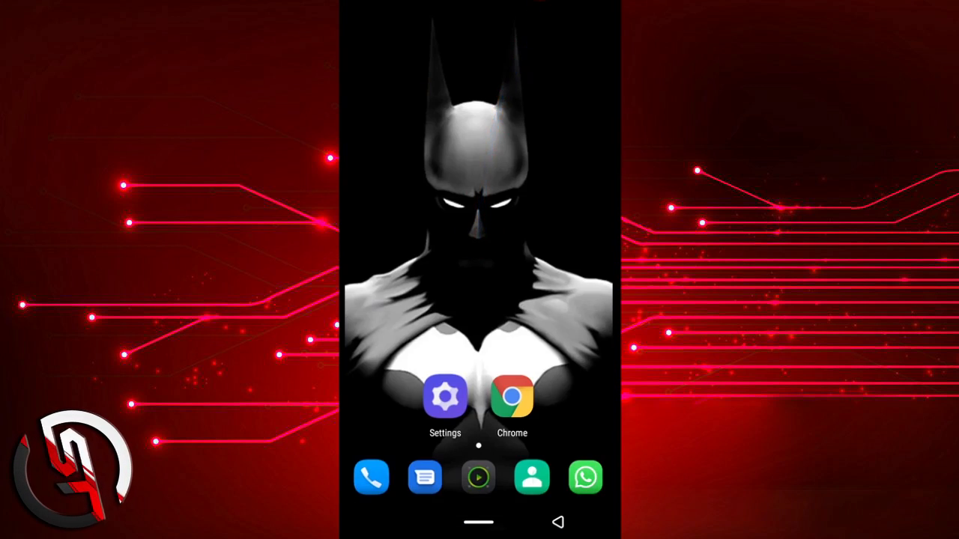
pyautogui.moveTo(480, 8); pyautogui.dragTo(479, 225)
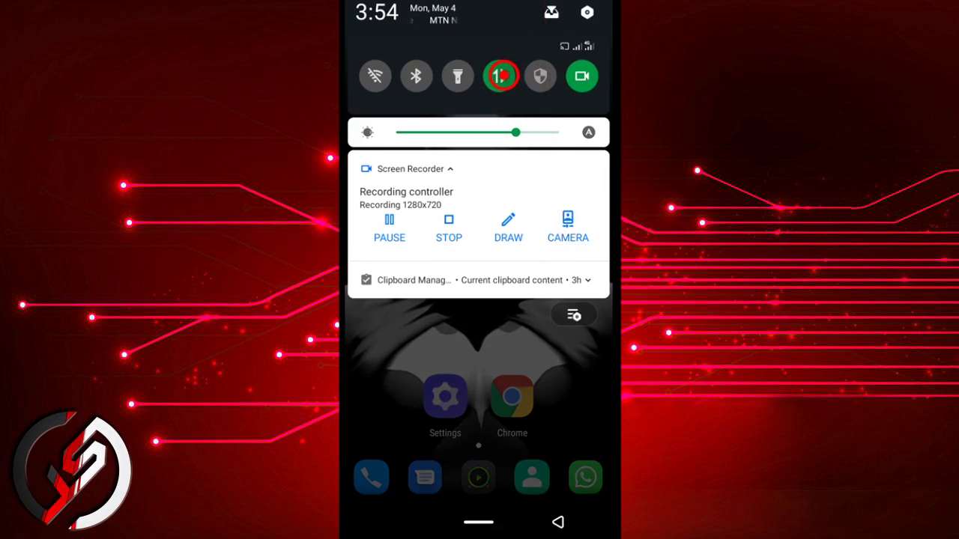
pyautogui.click(499, 75)
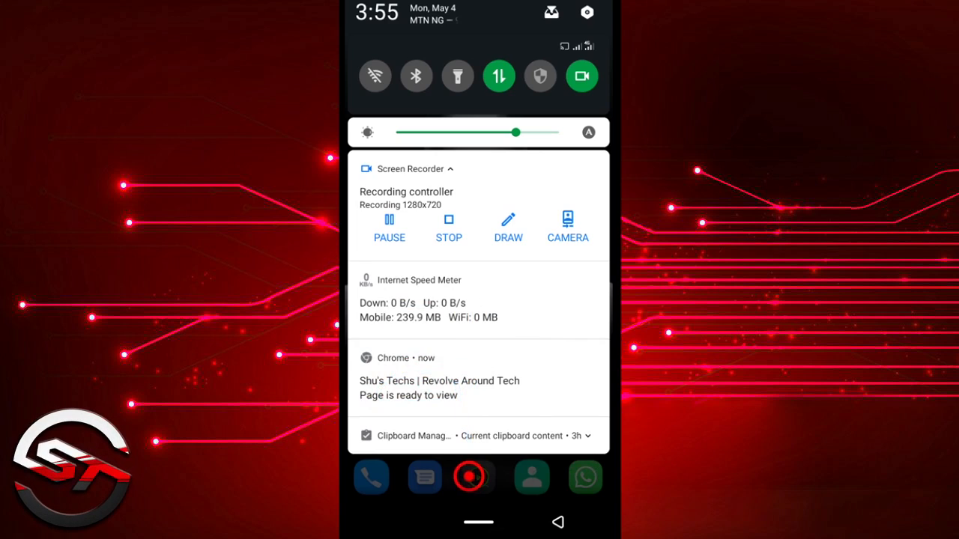
# Dismiss the speed meter notification and open Chrome's 'Page is ready to view' notification for Shu's Techs
pyautogui.click(498, 75)
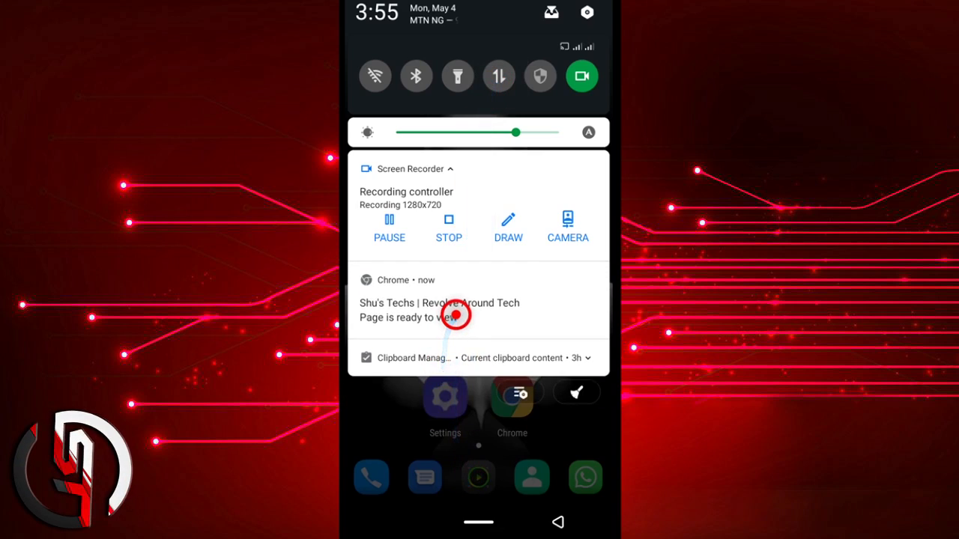
pyautogui.click(439, 308)
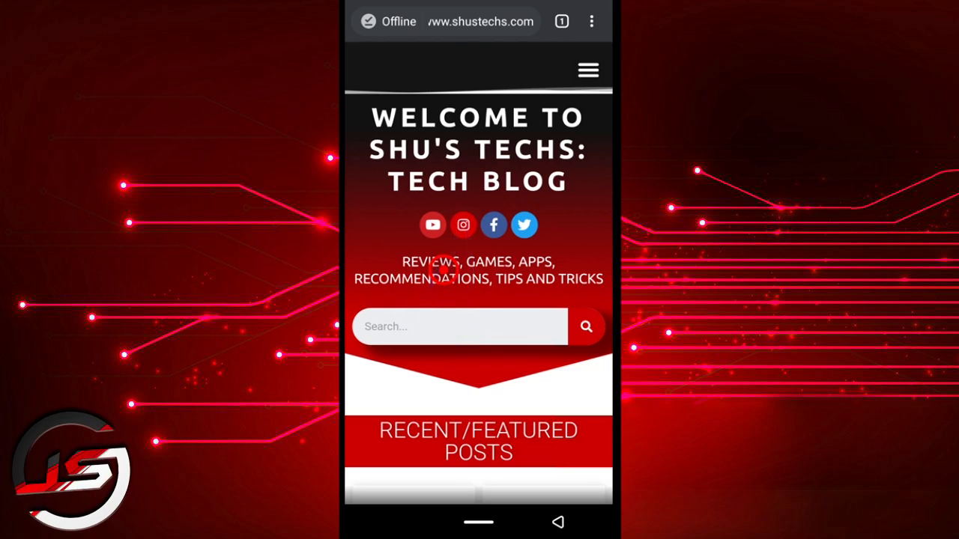
pyautogui.click(458, 327)
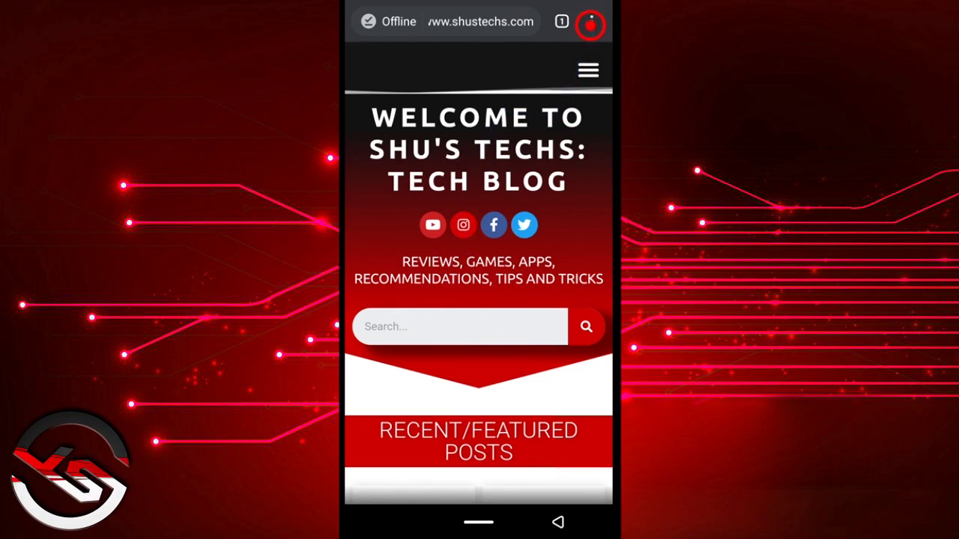
pyautogui.click(587, 71)
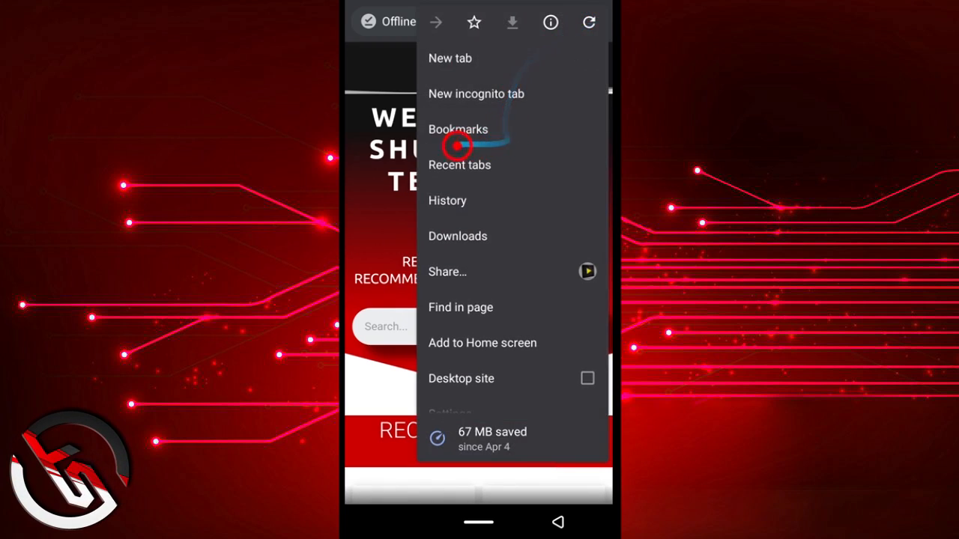
pyautogui.click(457, 237)
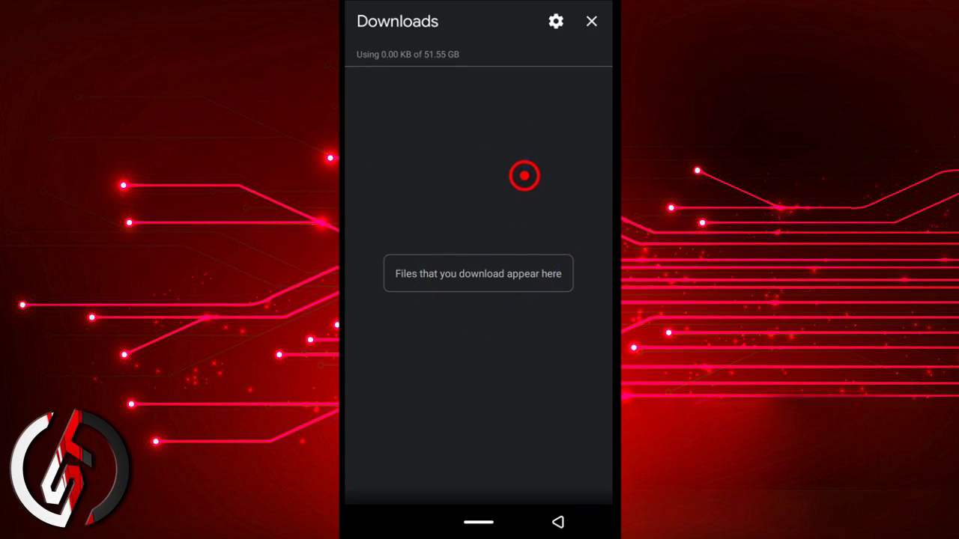
pyautogui.click(590, 21)
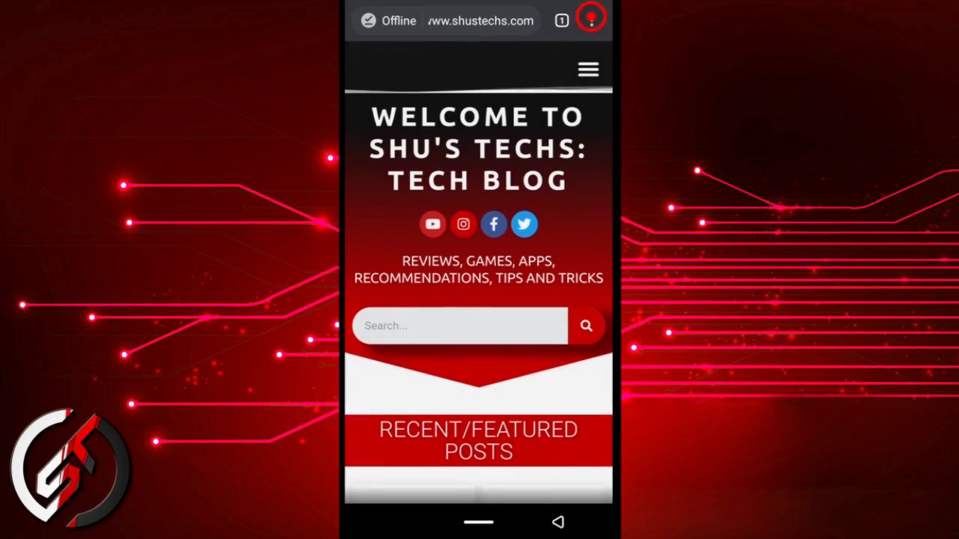
pyautogui.click(590, 21)
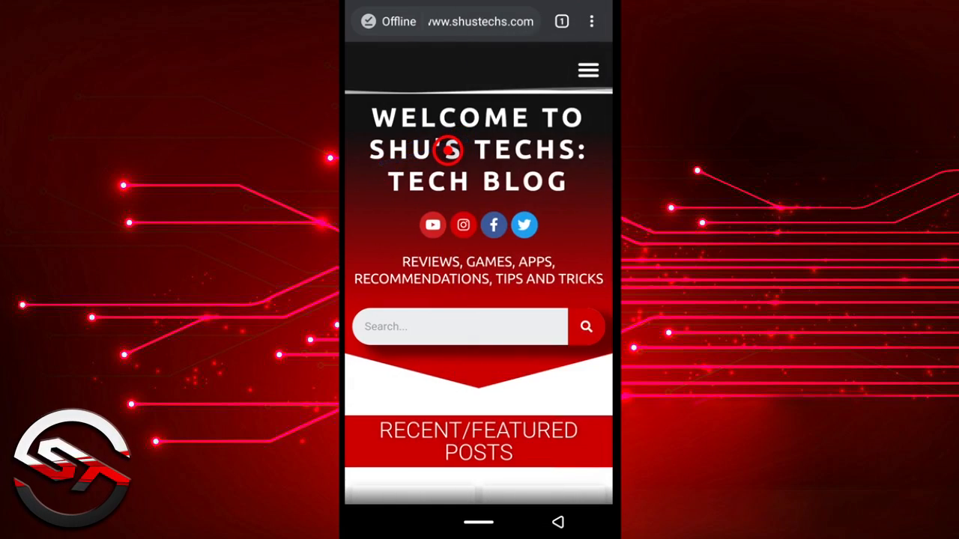
pyautogui.click(590, 21)
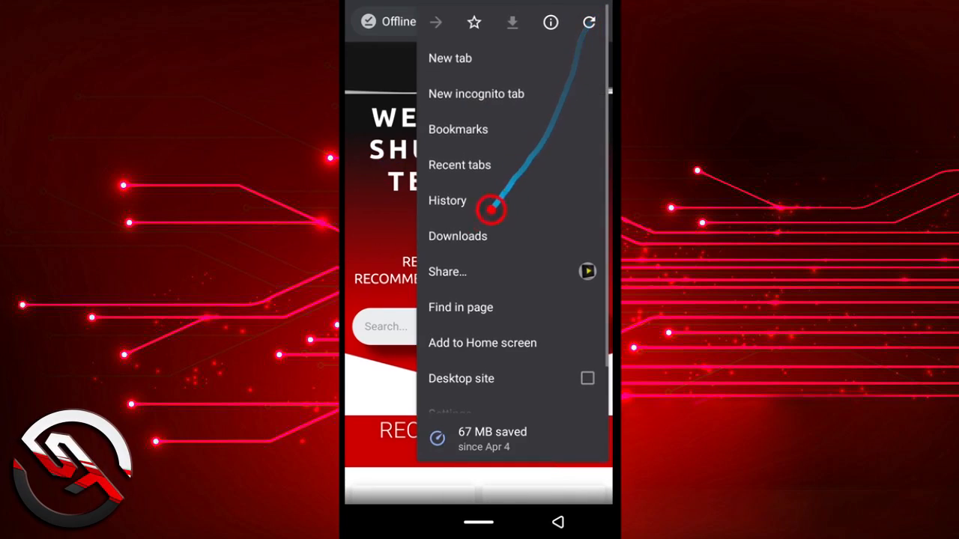
pyautogui.click(457, 237)
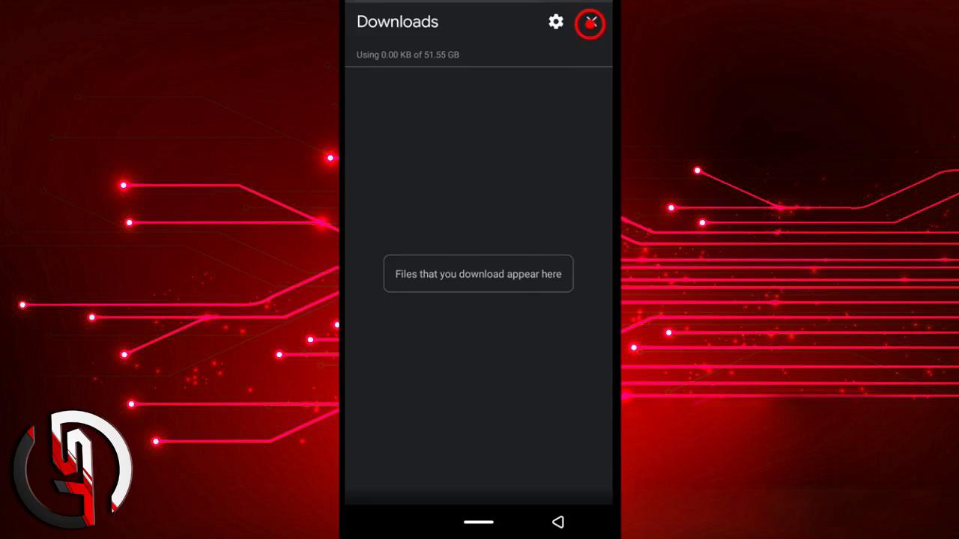
pyautogui.click(590, 22)
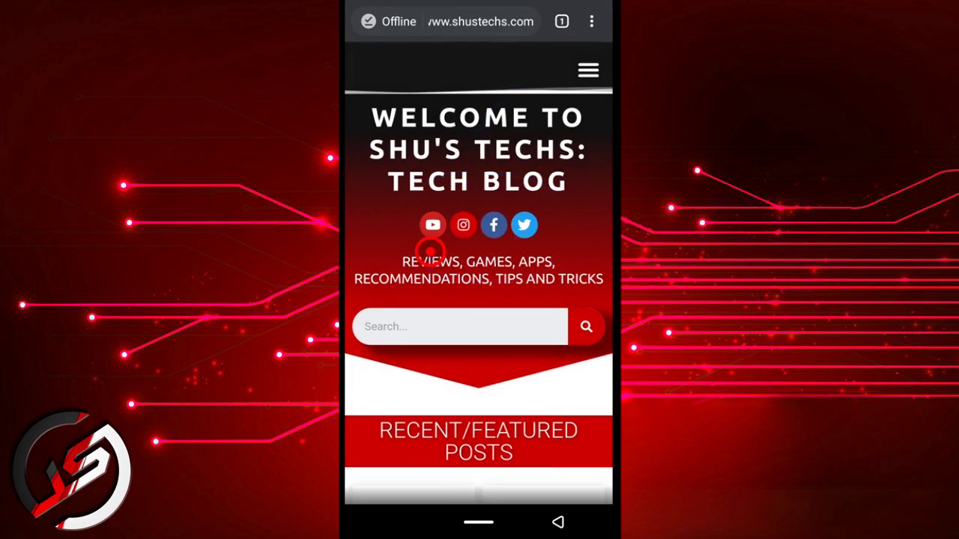
pyautogui.click(431, 336)
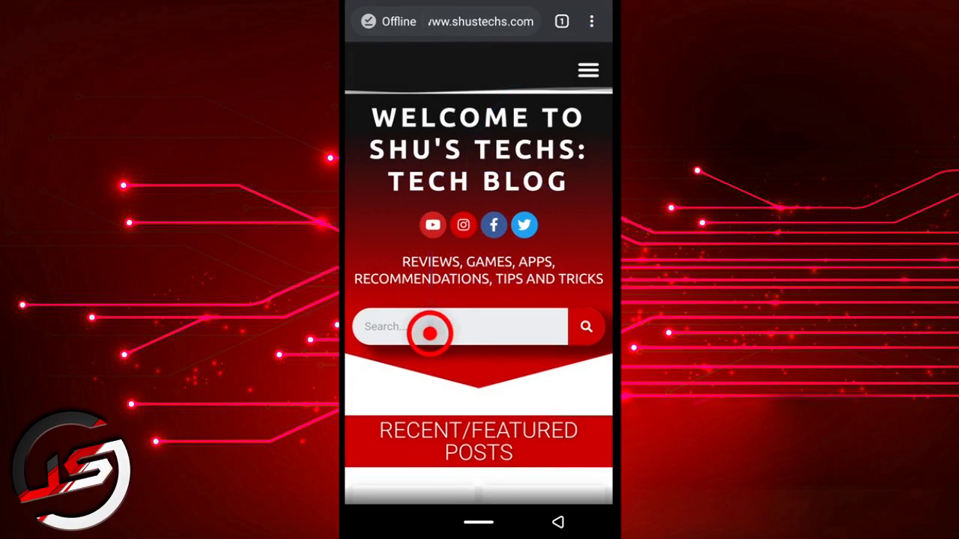
# Scroll the main Android Settings list toward Apps & notifications
pyautogui.scroll(-3)
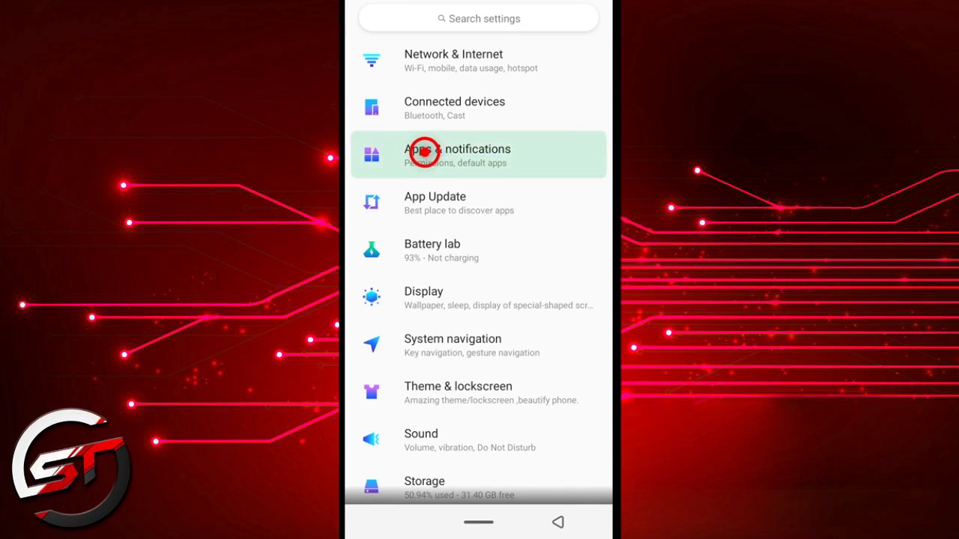
# Clear Chrome's cached data from its Storage screen under Apps & notifications
pyautogui.click(457, 153)
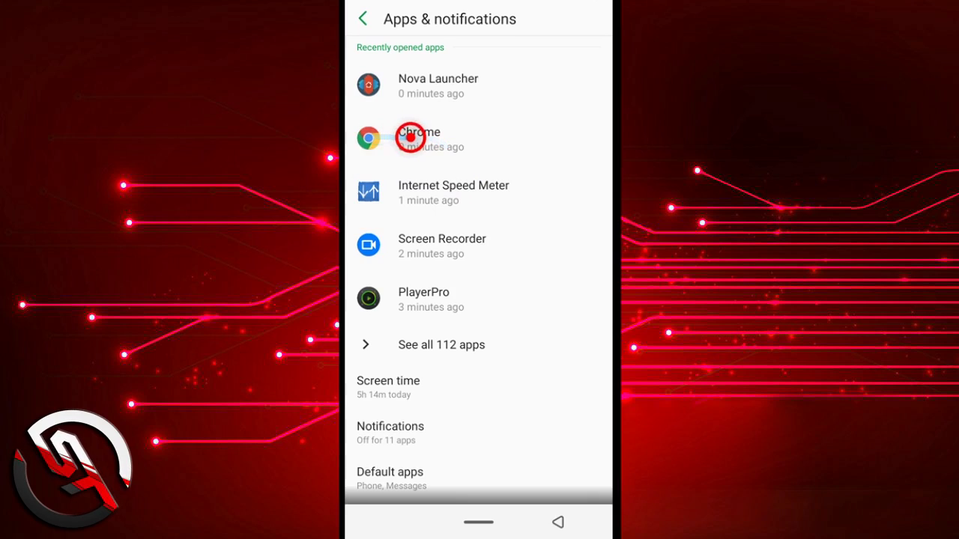
pyautogui.click(418, 138)
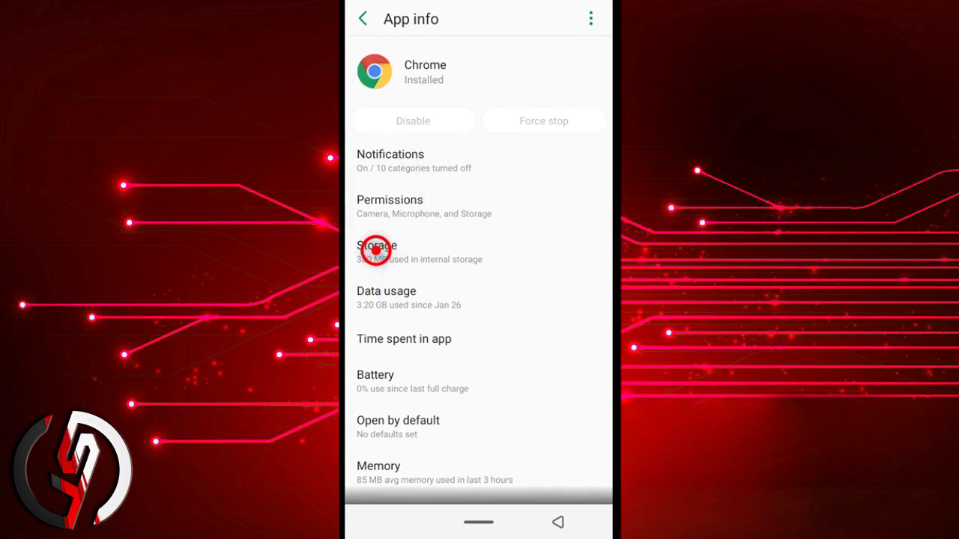
pyautogui.click(376, 251)
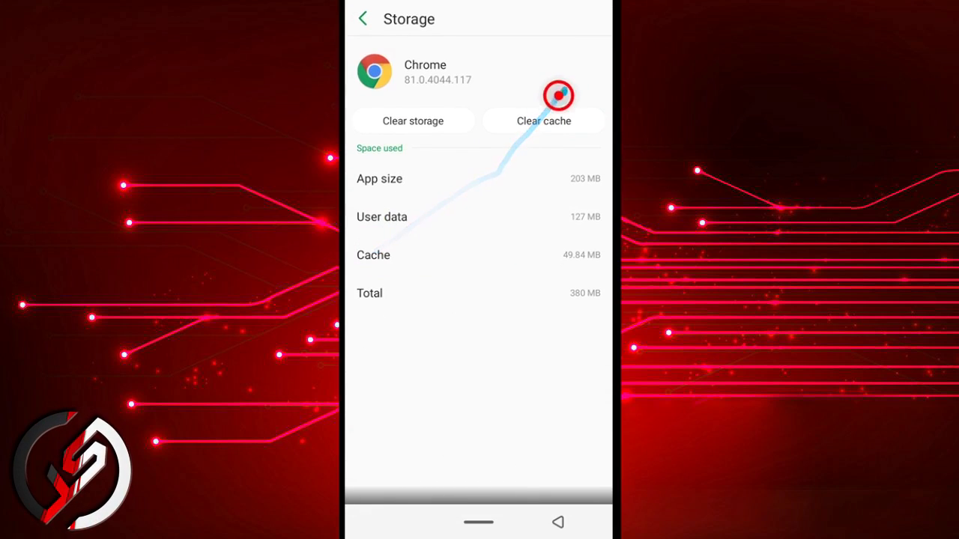
pyautogui.click(542, 120)
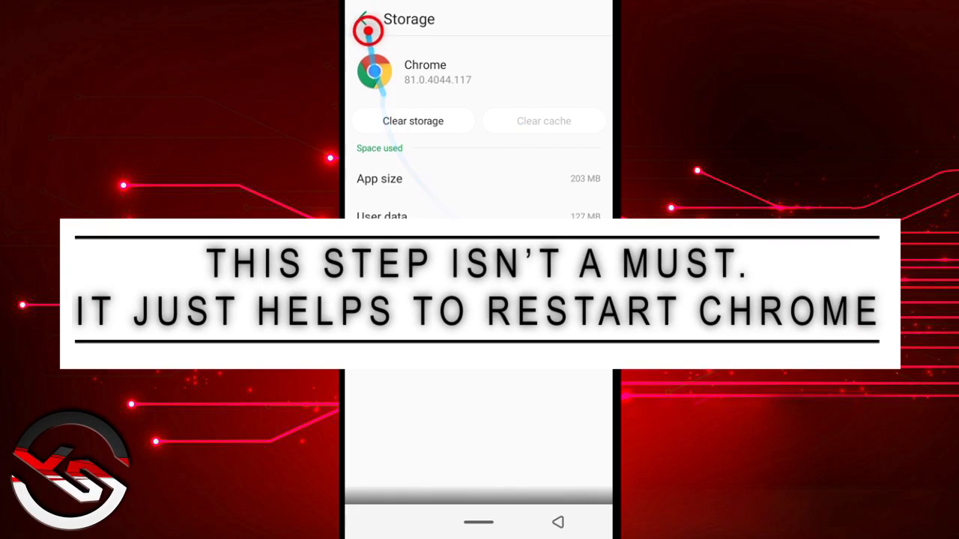
# Check Chrome's memory usage from its app info, then return to the home screen
pyautogui.click(363, 18)
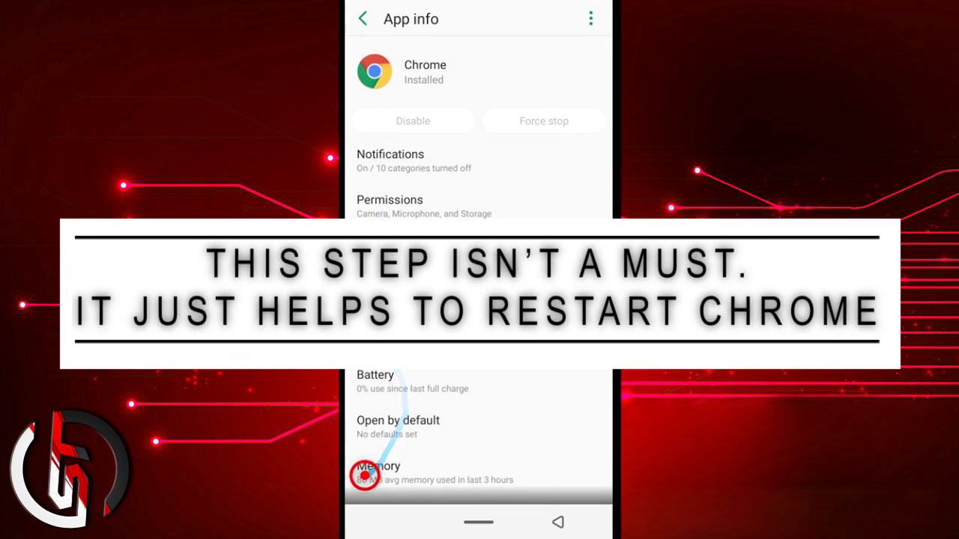
pyautogui.click(377, 466)
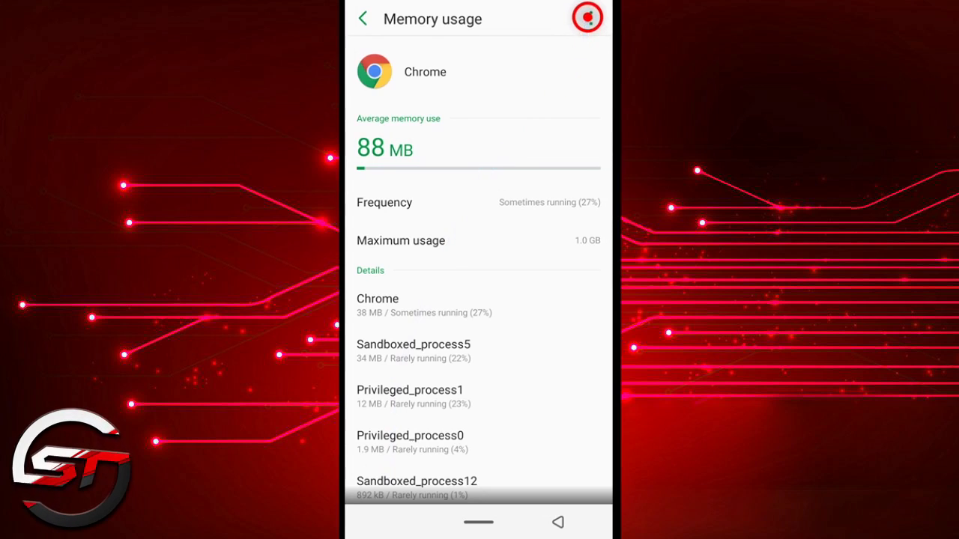
pyautogui.click(589, 18)
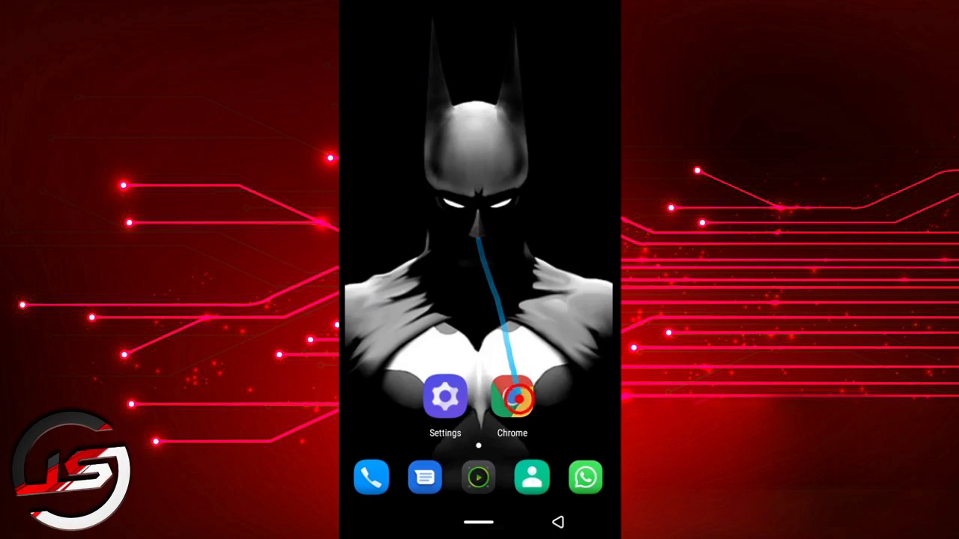
# Relaunch Chrome, load the Shu's Techs tile, and return to a new tab page via the tab switcher
pyautogui.click(512, 396)
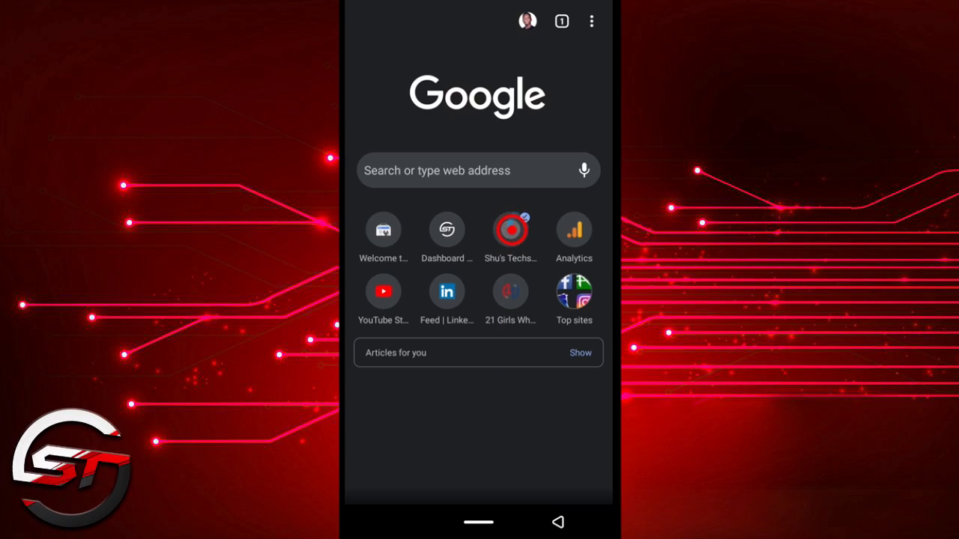
pyautogui.click(510, 229)
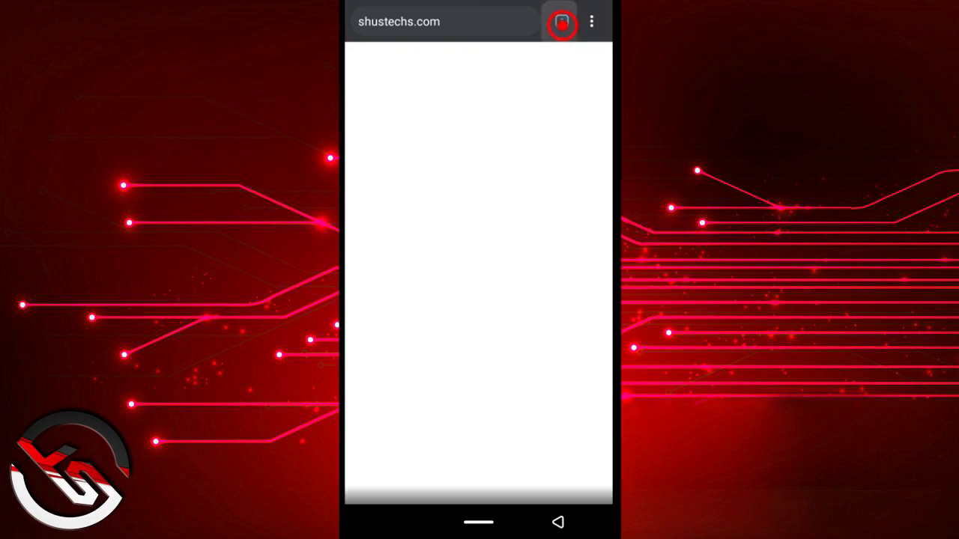
pyautogui.click(560, 21)
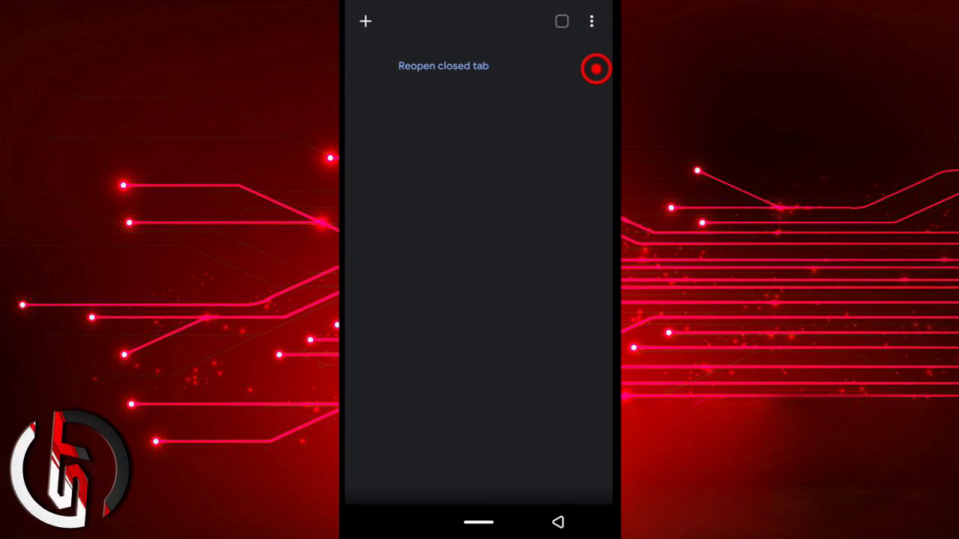
pyautogui.click(366, 21)
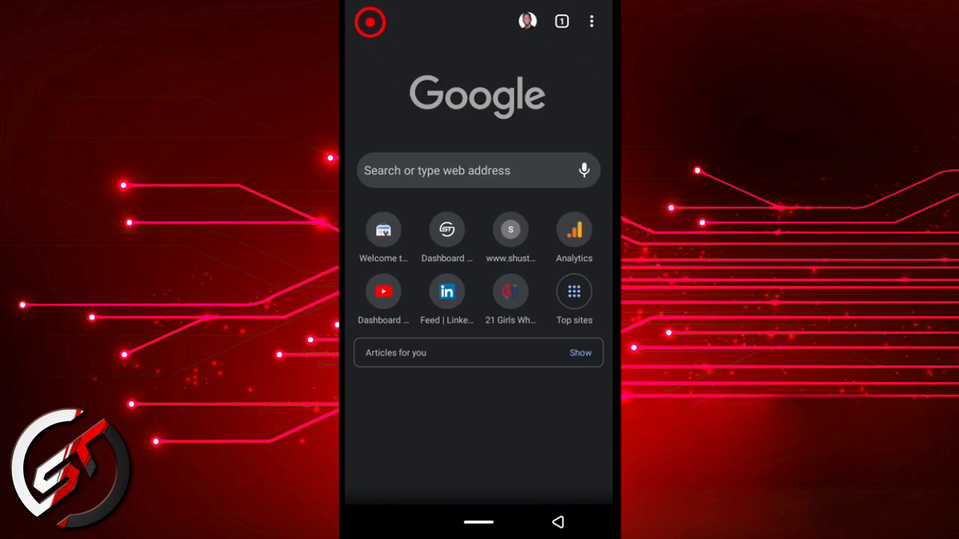